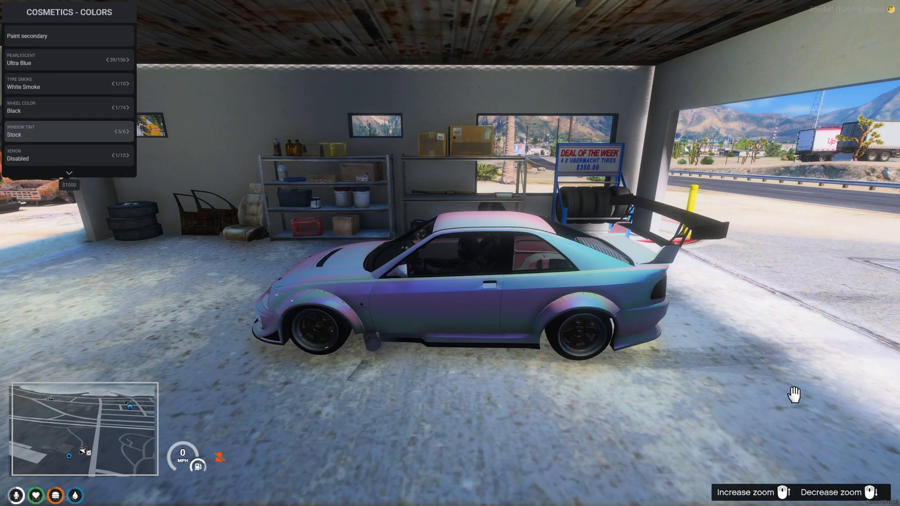
From the README's ox_lib link, download ox_lib.zip from the v3.10.0 release assets
click(122, 131)
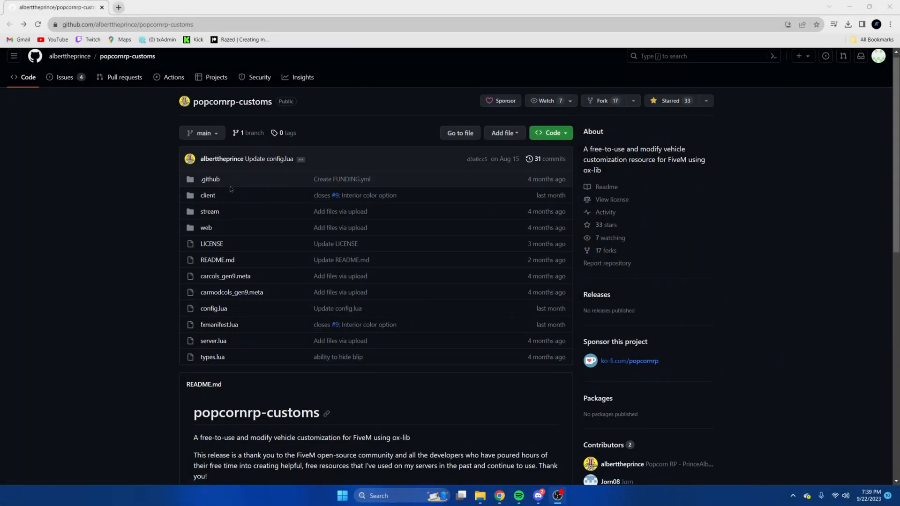
scroll(down, 3)
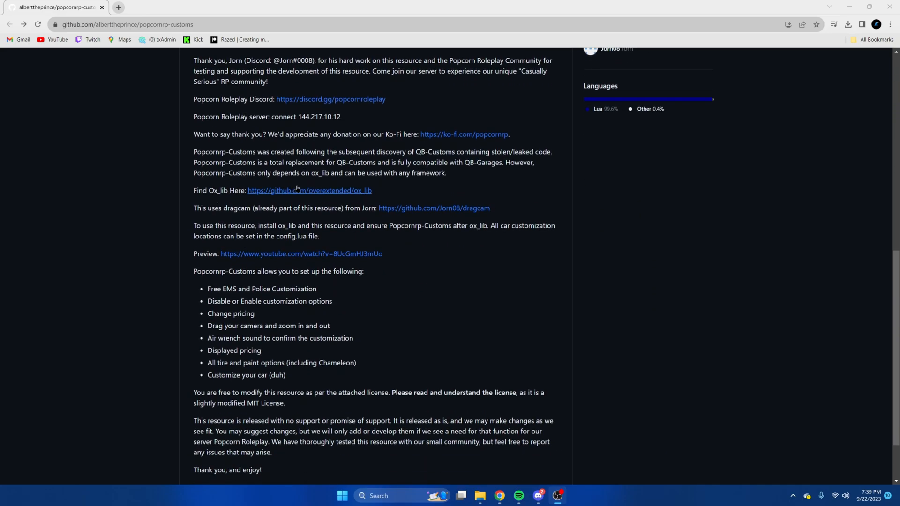
right_click(308, 190)
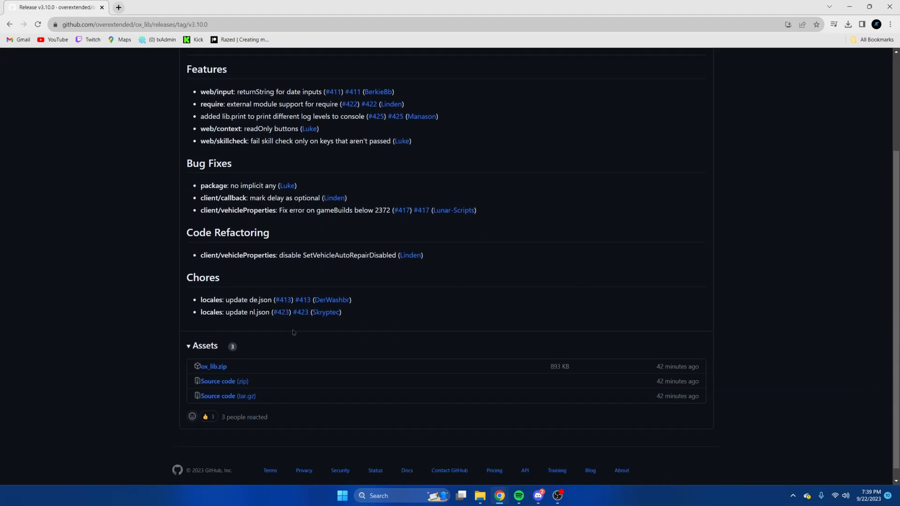
click(214, 367)
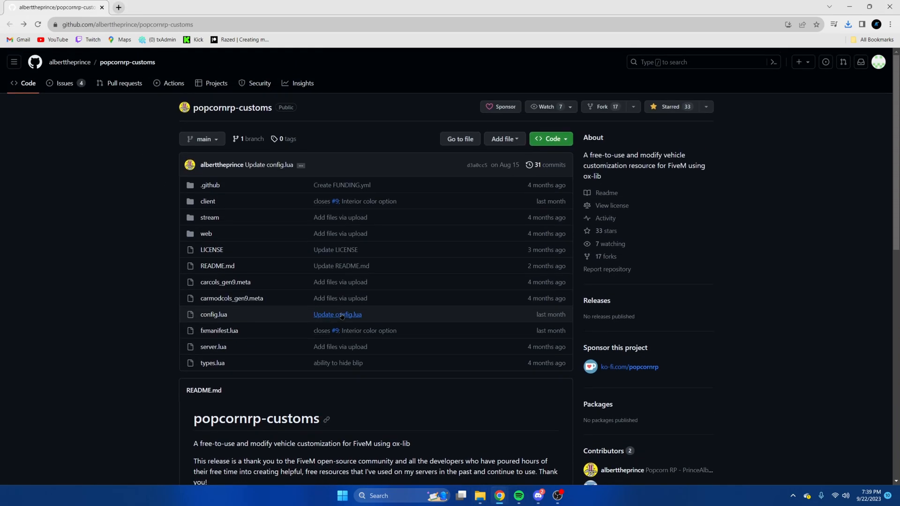
Download the popcornrp-customs repository as a ZIP via the Code menu
click(549, 139)
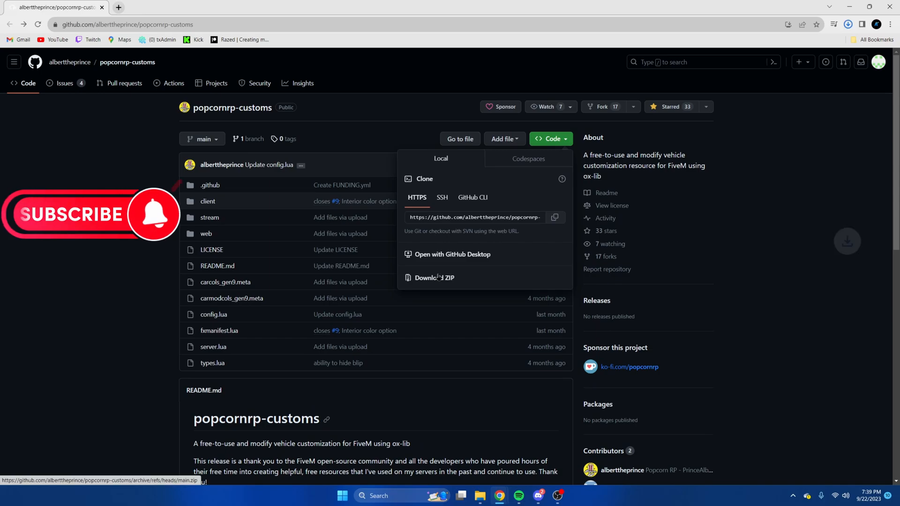
click(434, 277)
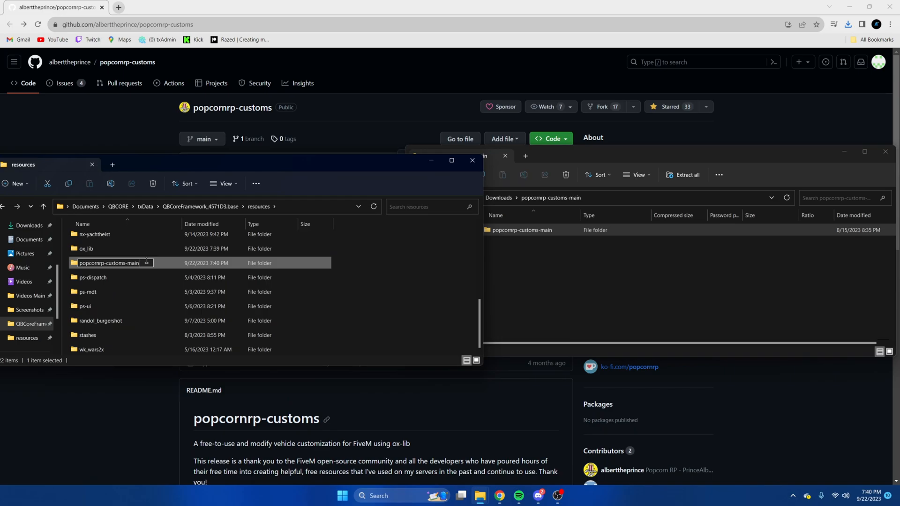
Rename the popcornrp-customs-main folder in resources to popcornrp-customs
text(popcornrp-customs)
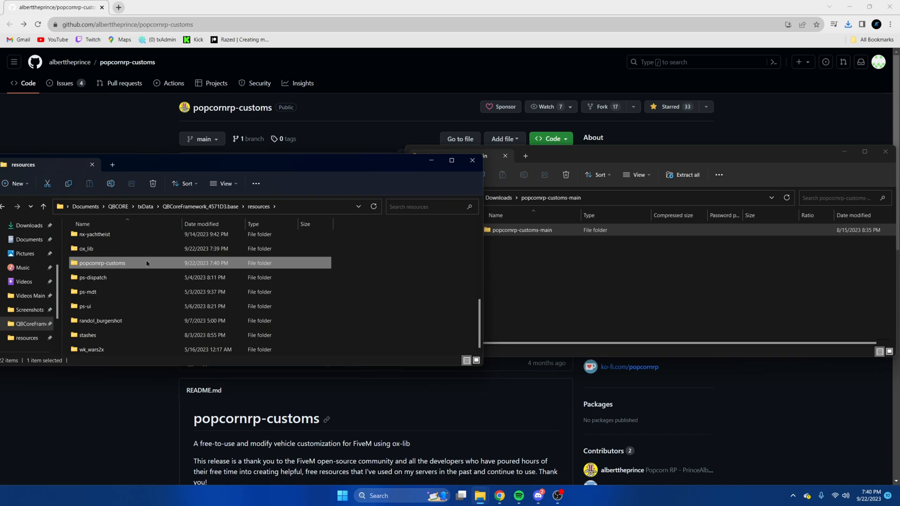
right_click(86, 310)
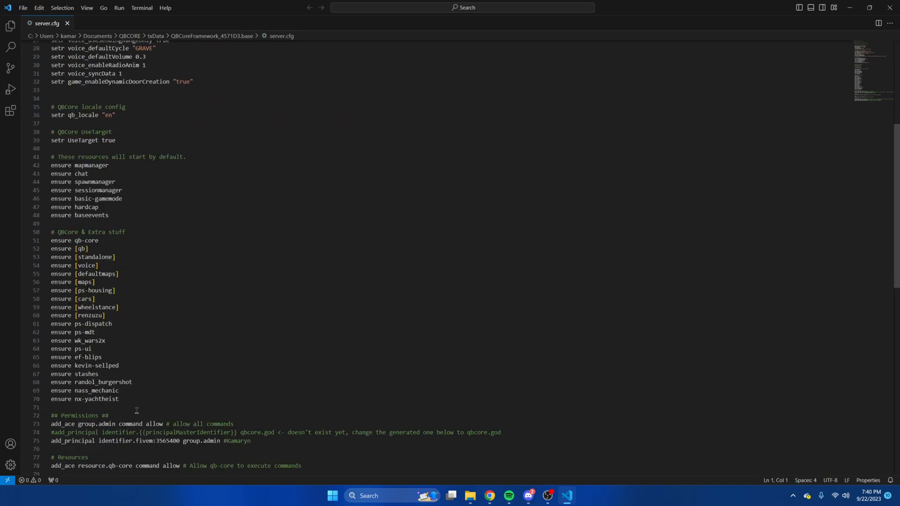
Add 'ensure popcornrp-customs' at the end and 'ensure ox_lib' below 'ensure qb-core' in server.cfg
text(ensure popcornrp-customs)
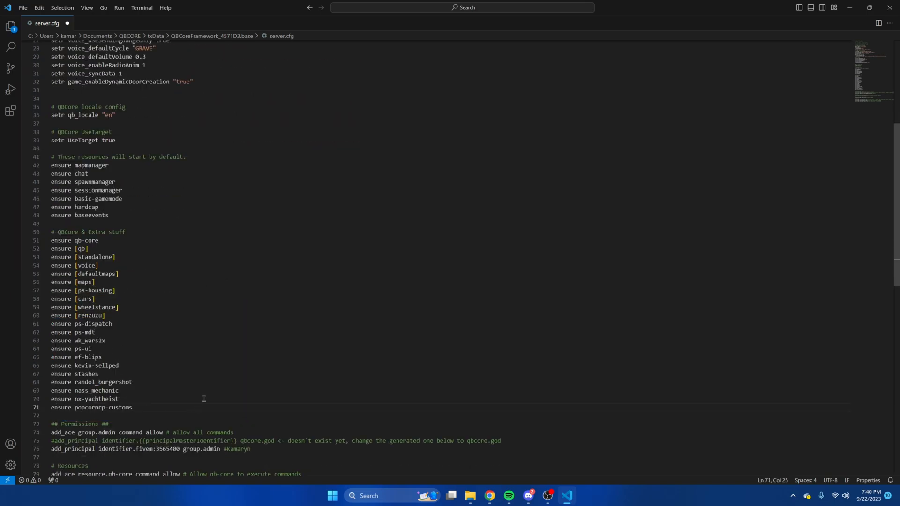
key(Enter)
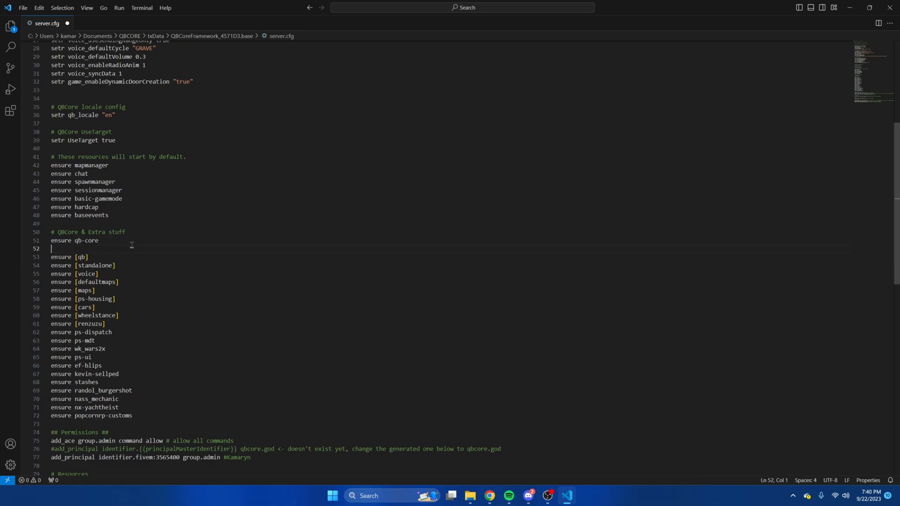
text(ensure)
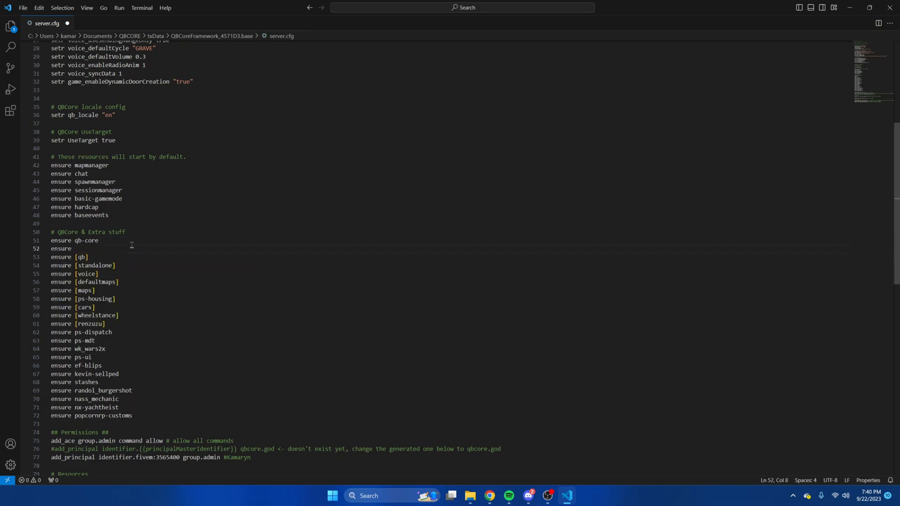
text(ox_lib)
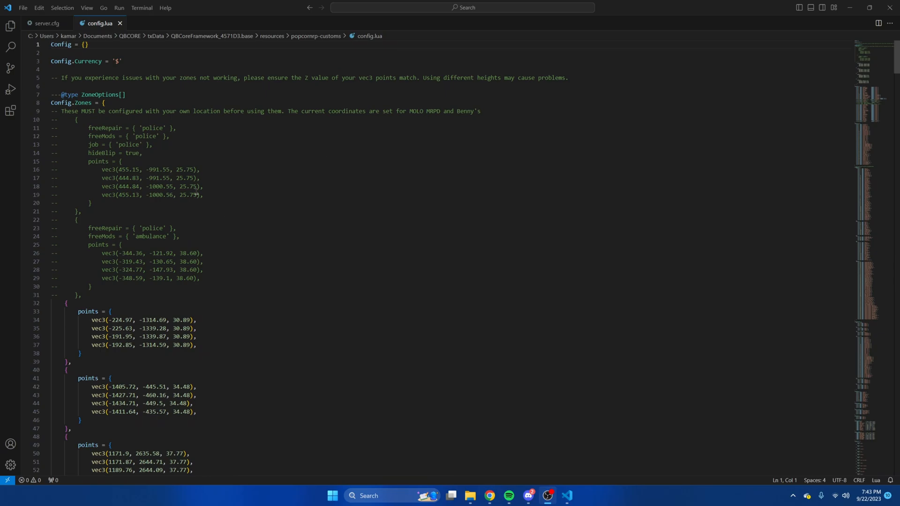
mouse_move(184, 232)
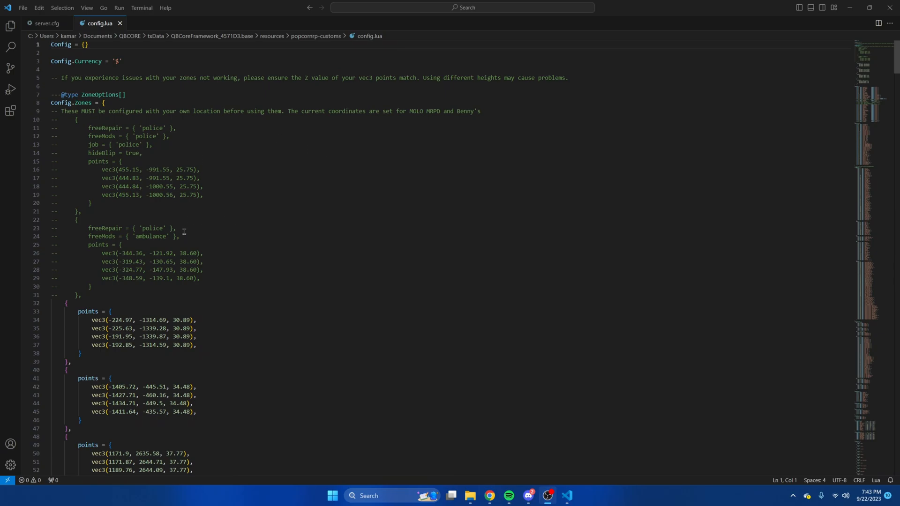
Scroll through Config.Zones, Config.Mods and Config.Horns in popcornrp-customs' config.lua
scroll(down, 3)
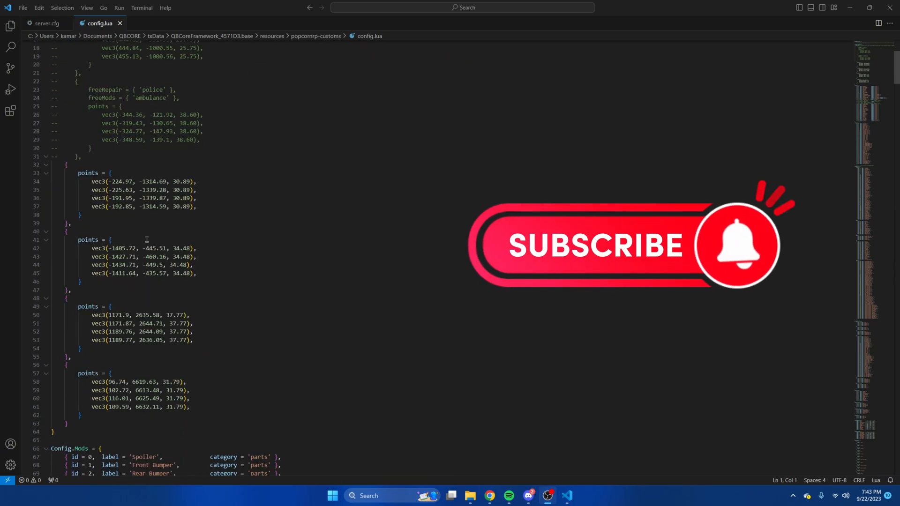
scroll(down, 3)
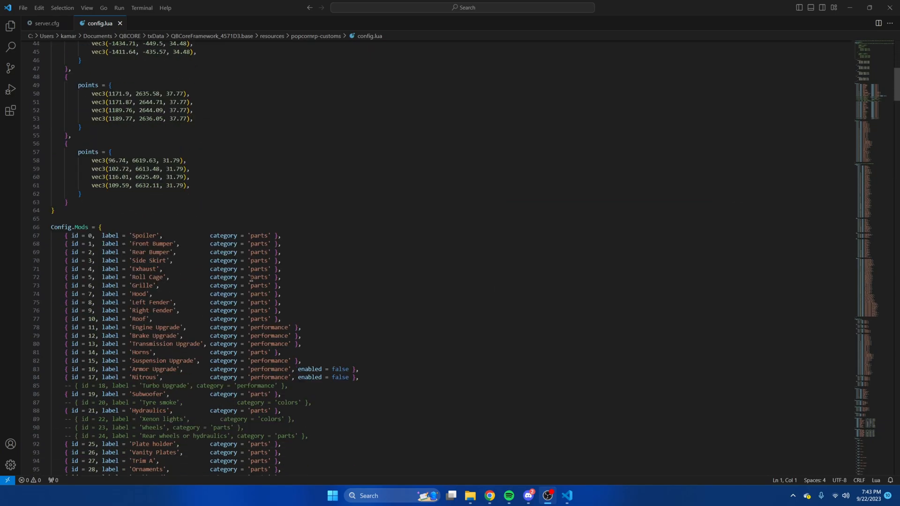
scroll(down, 3)
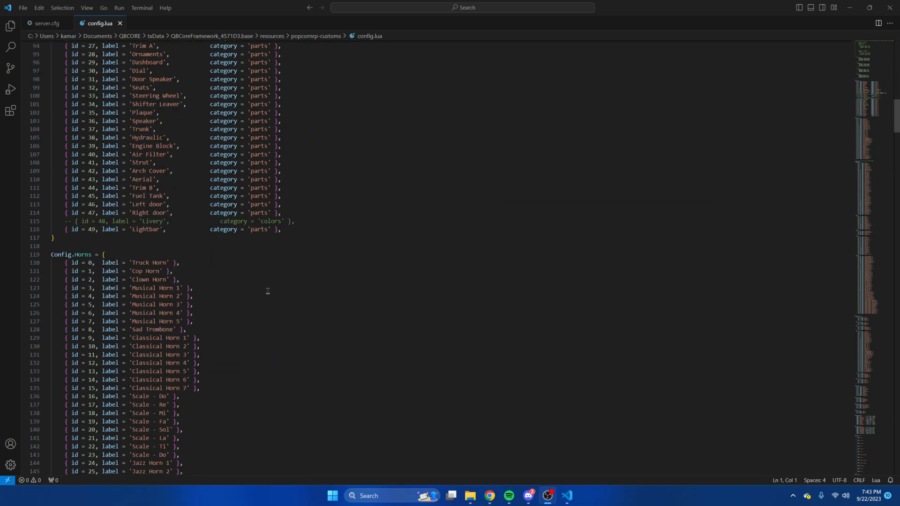
scroll(down, 3)
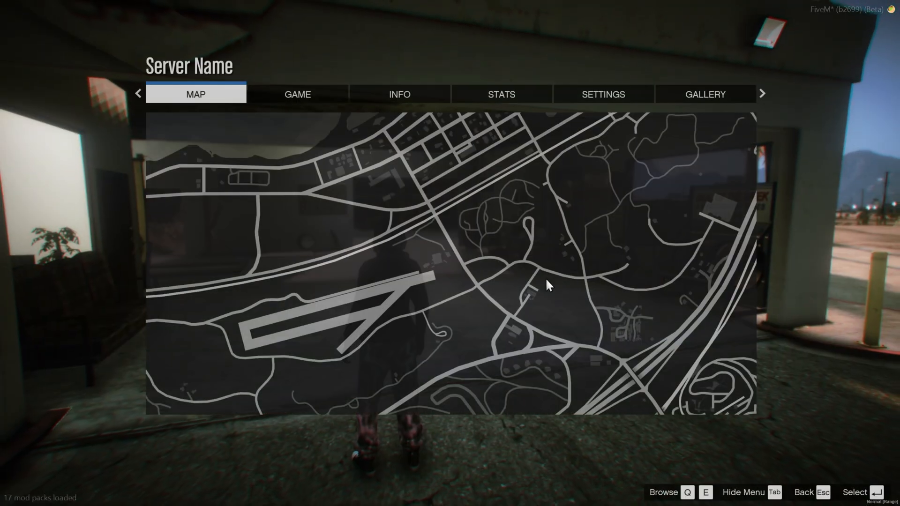
Focus the game window and walk the character forward into the garage
key(Tab)
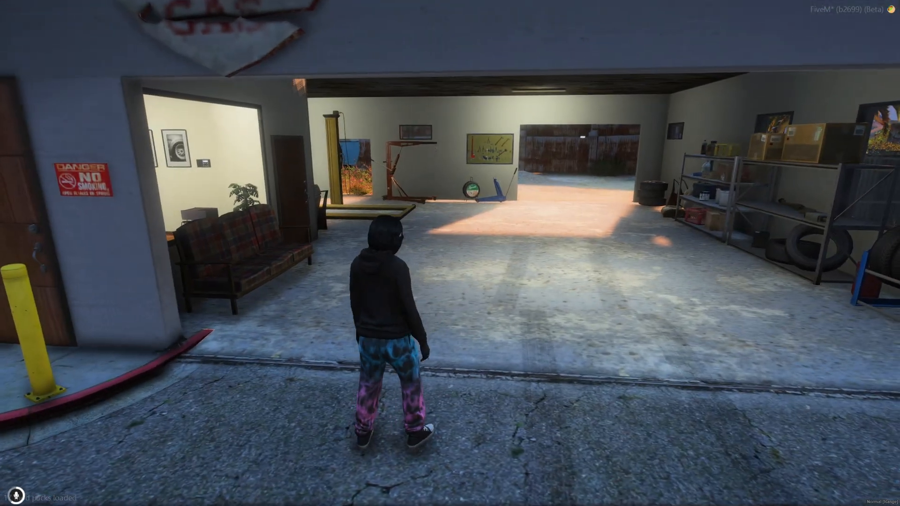
click(302, 496)
text(/zone)
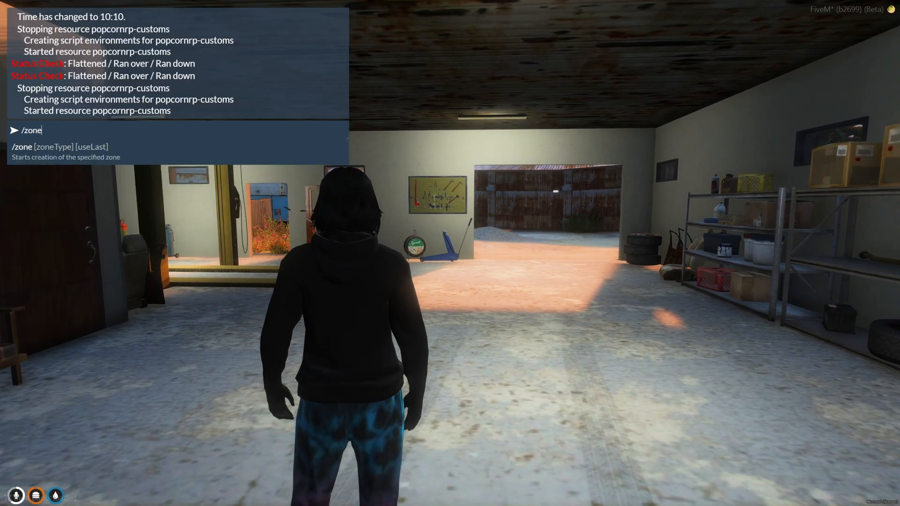
Run /zone poly around the garage floor and save it as a zone named 'New Sop'
text(poly)
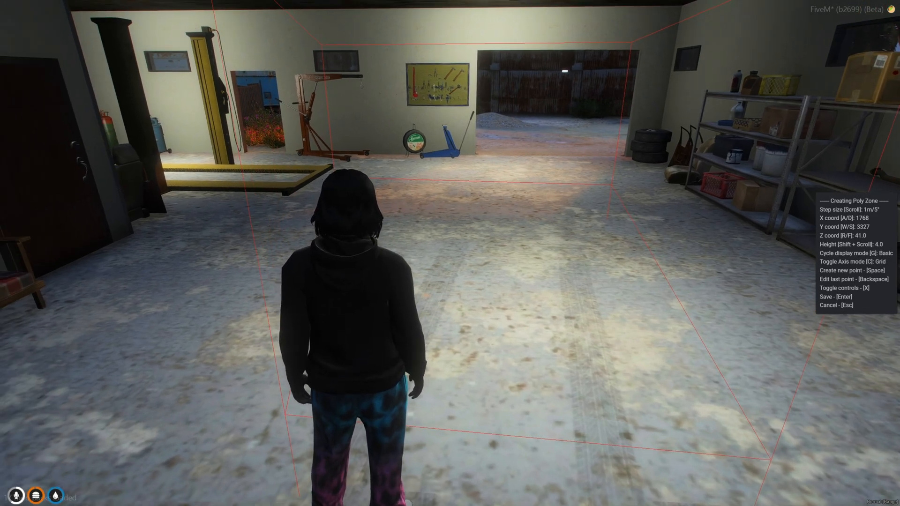
key(enter)
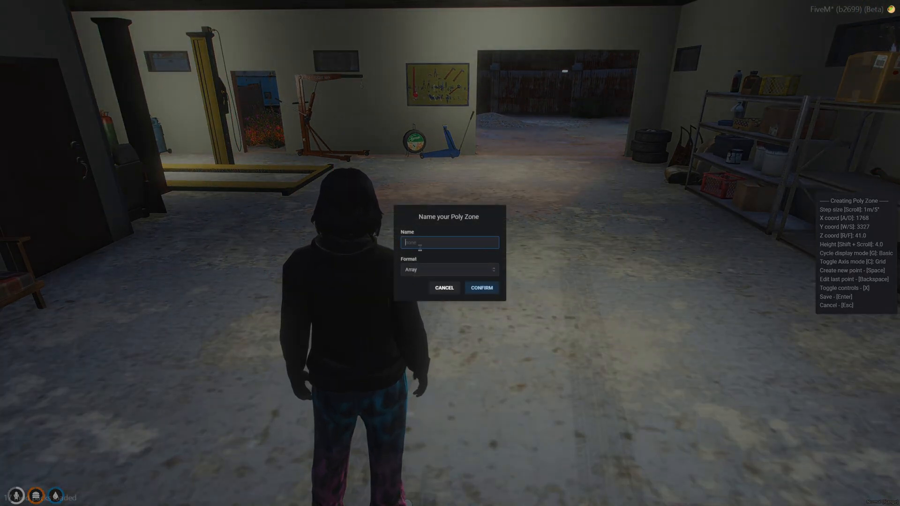
text(New Sop)
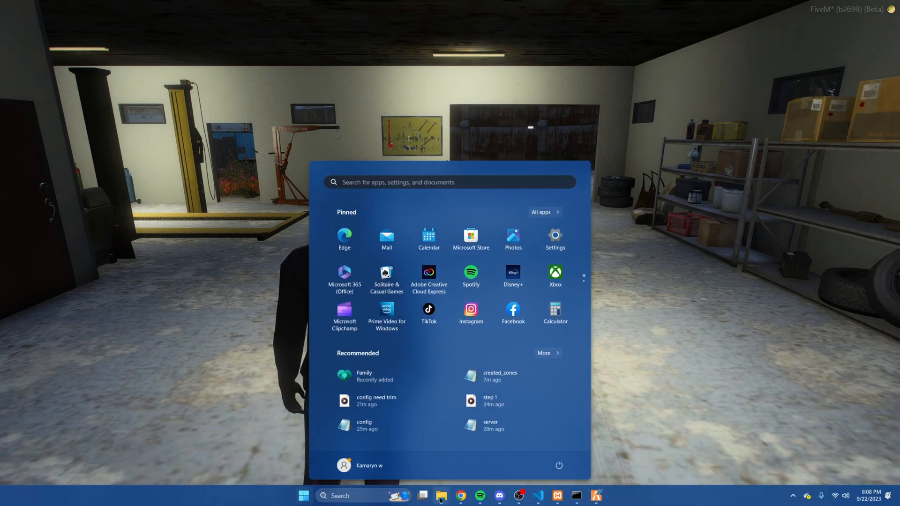
In resources/ox_lib open created_zones and select the New Shop zone's vec3 corner points
click(441, 495)
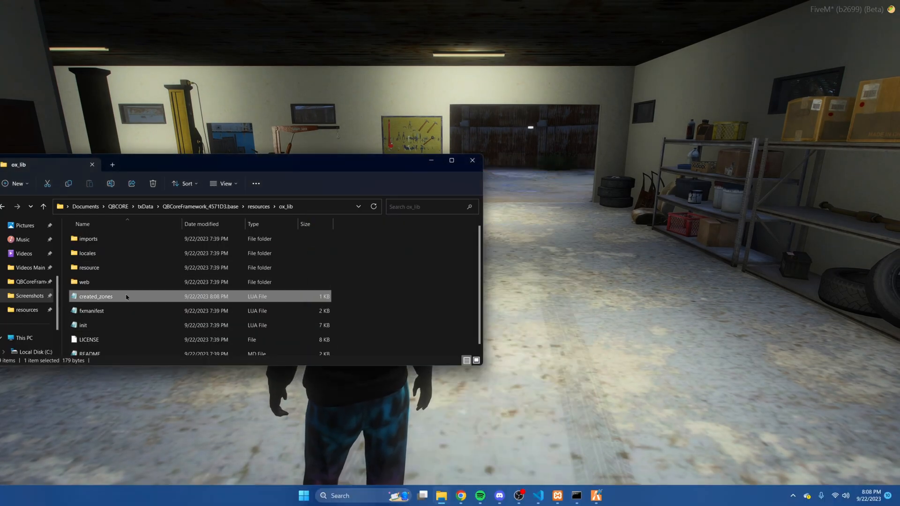
double_click(96, 297)
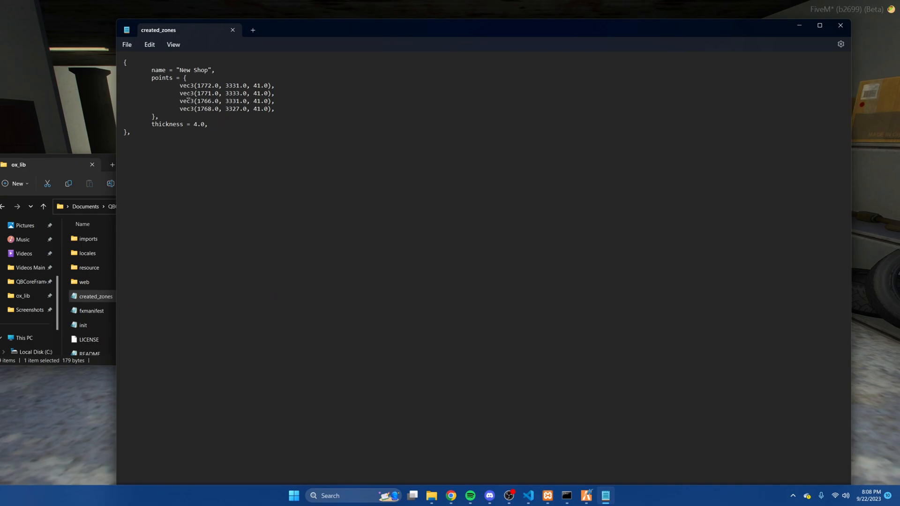
drag(180, 85, 278, 109)
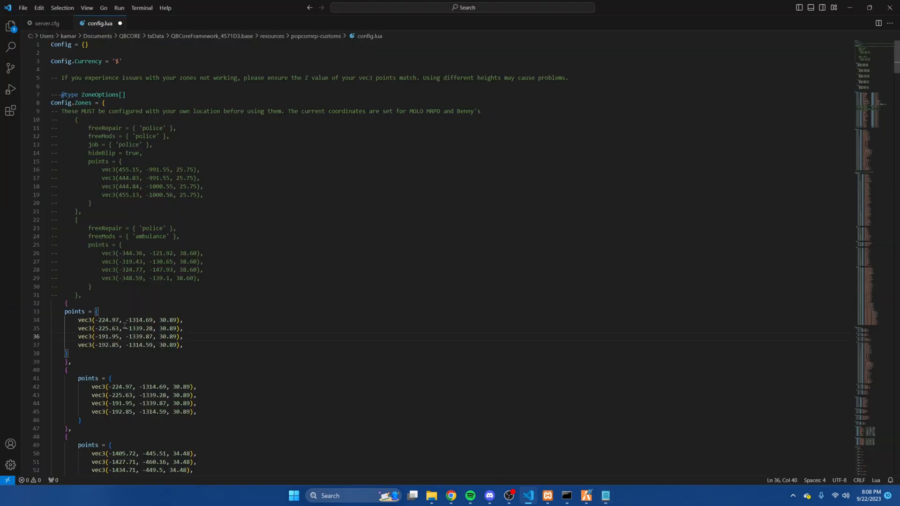
Paste the New Shop coordinates over the first zone's vec3 points in config.lua
drag(78, 320, 183, 344)
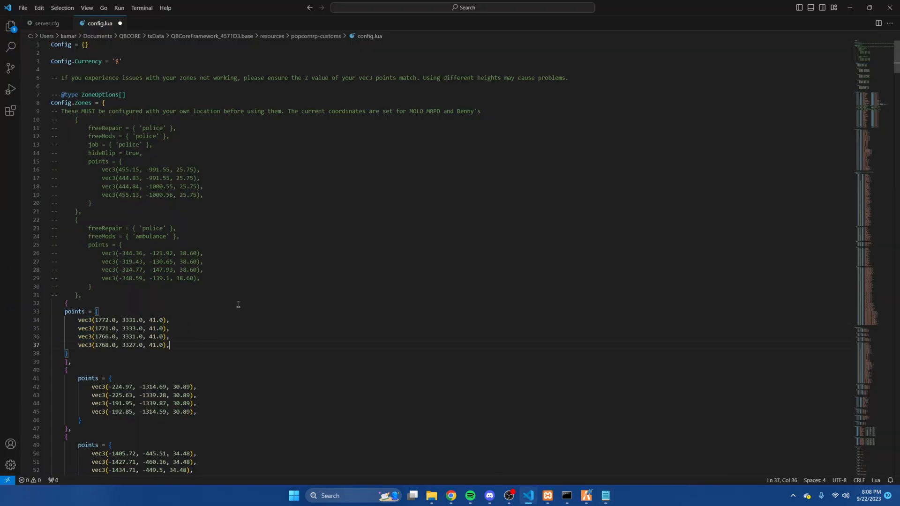
click(22, 8)
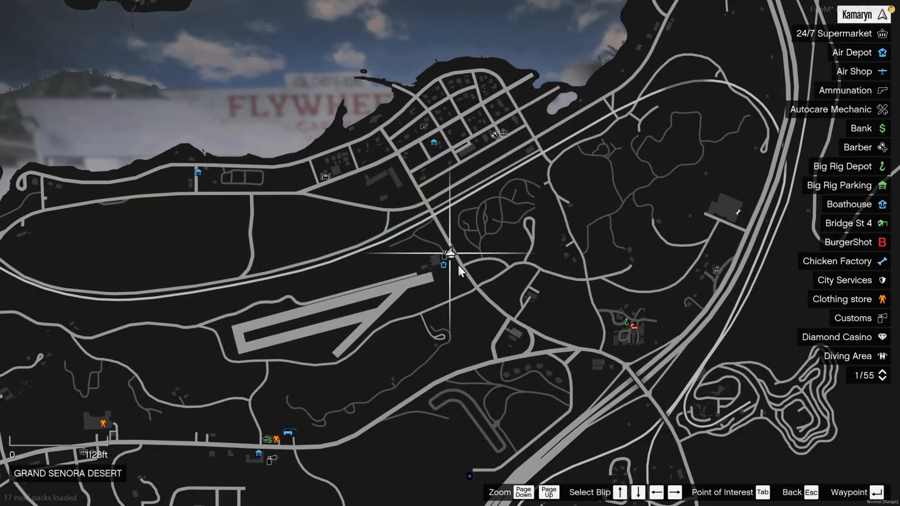
Drive the blue car into the garage zone and open the Popcorn Customs menu with E
click(843, 318)
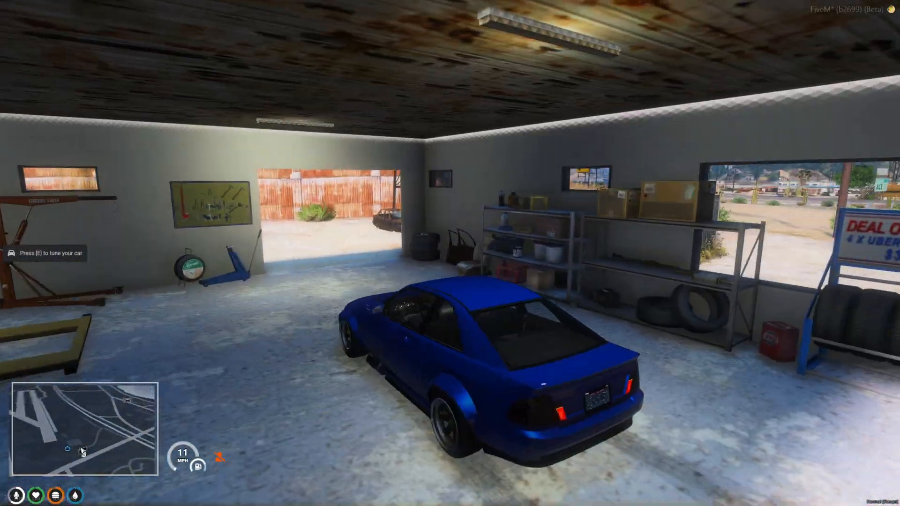
key(e)
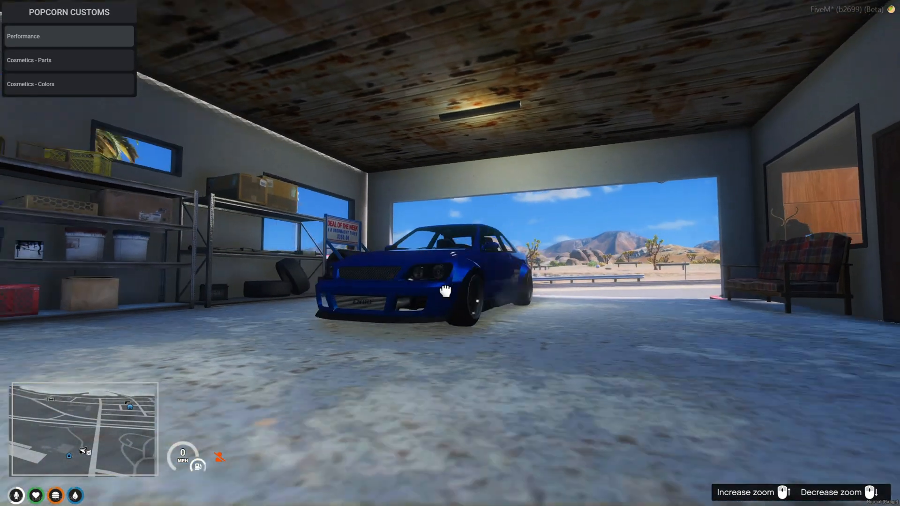
Apply Performance upgrades, then fit cosmetic parts including the air filter and GT front bumper
click(24, 36)
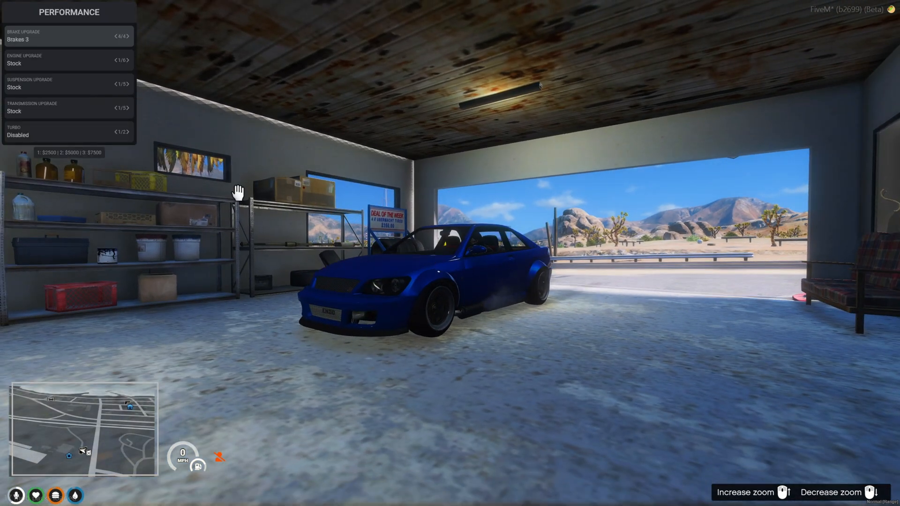
mouse_move(78, 161)
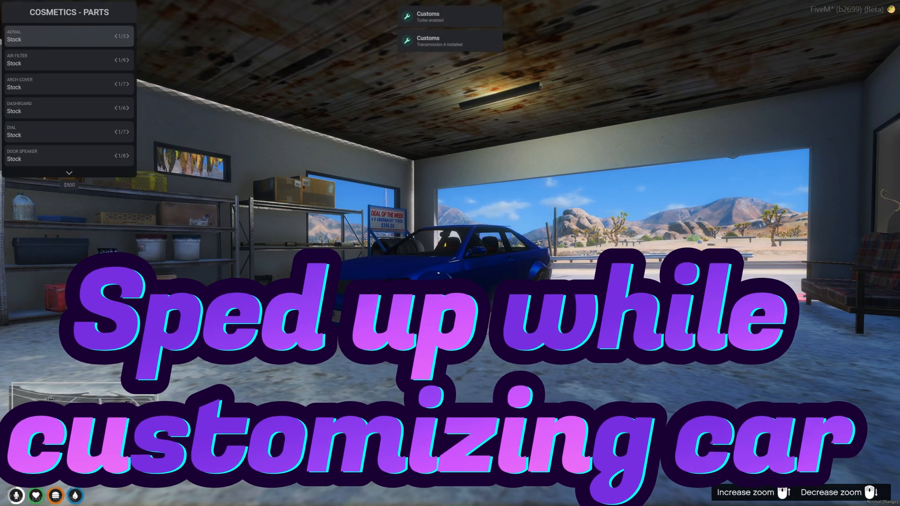
click(126, 60)
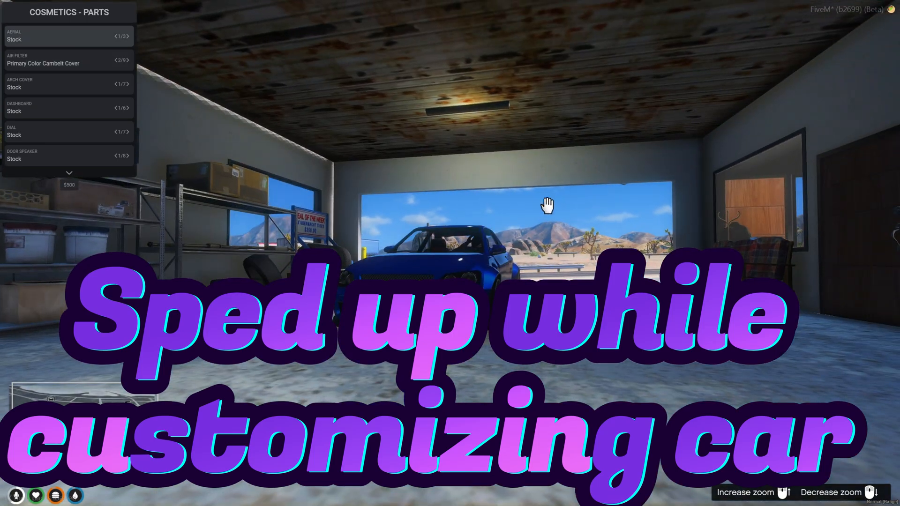
click(122, 60)
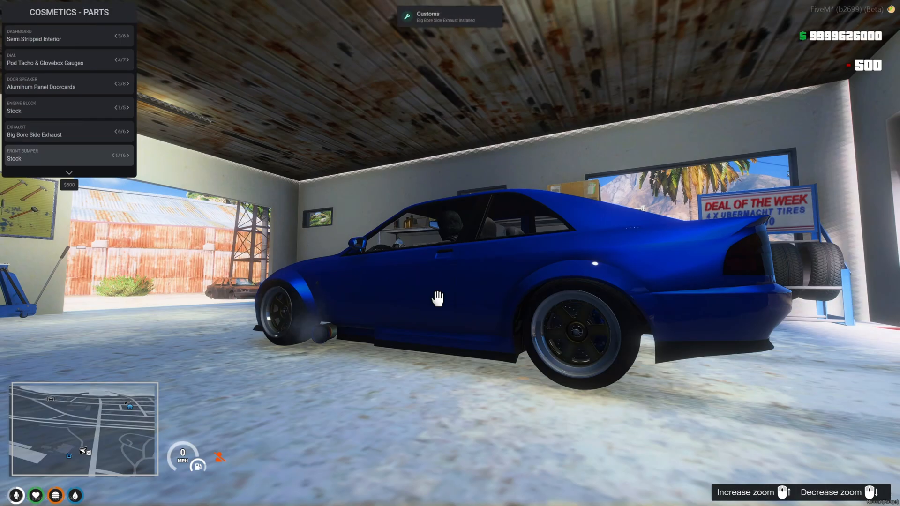
click(131, 155)
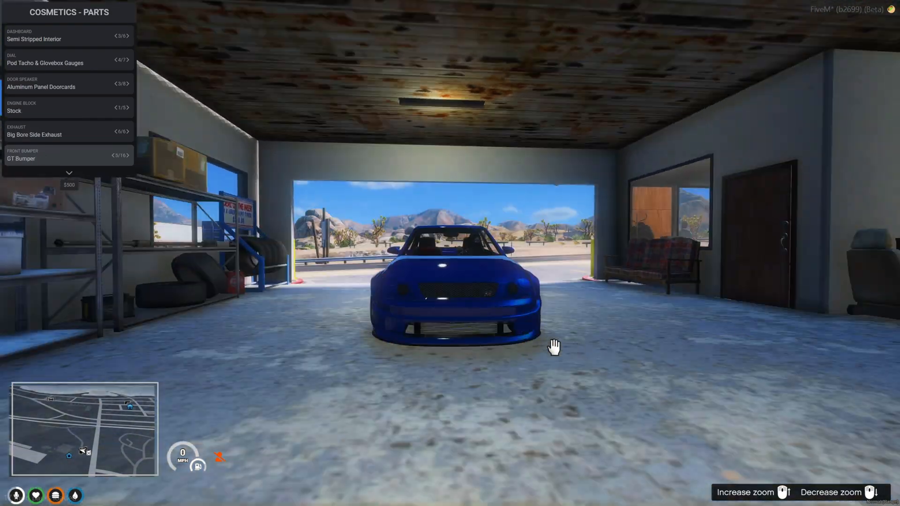